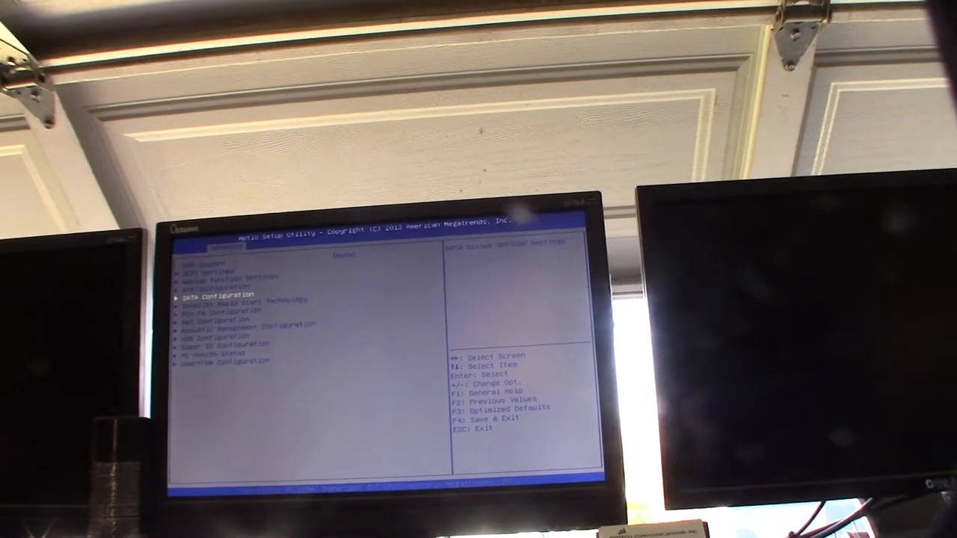
- Move up in the Advanced settings menu toward the Chipset Configuration options
{"action": "key", "text": "up"}
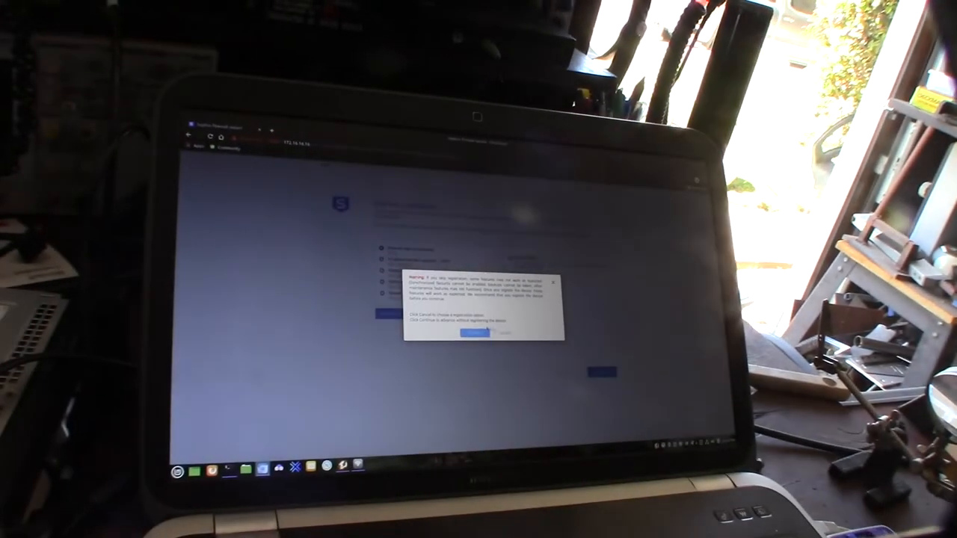
- Confirm the warning dialog so the Untangle wizard proceeds to its Finishing screen
{"action": "left_click", "coordinate": [467, 332]}
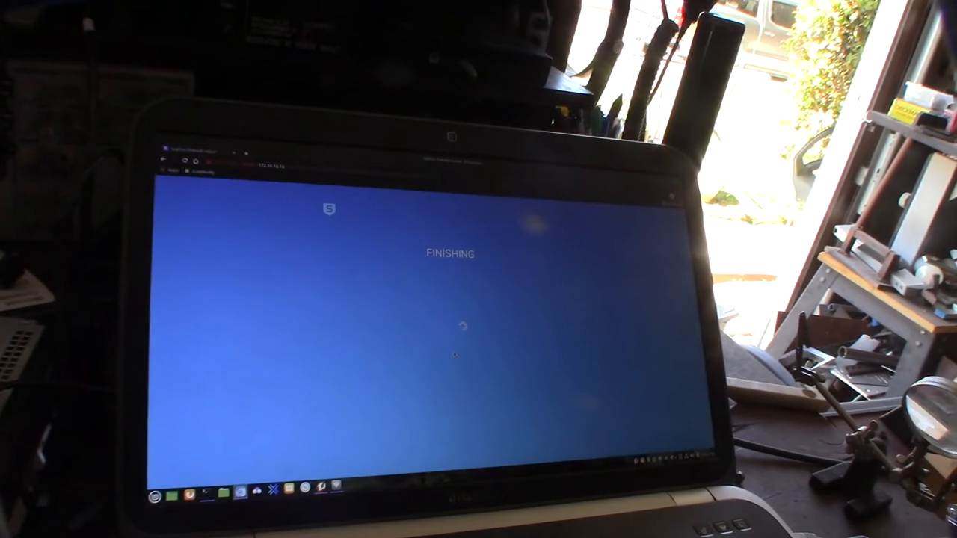